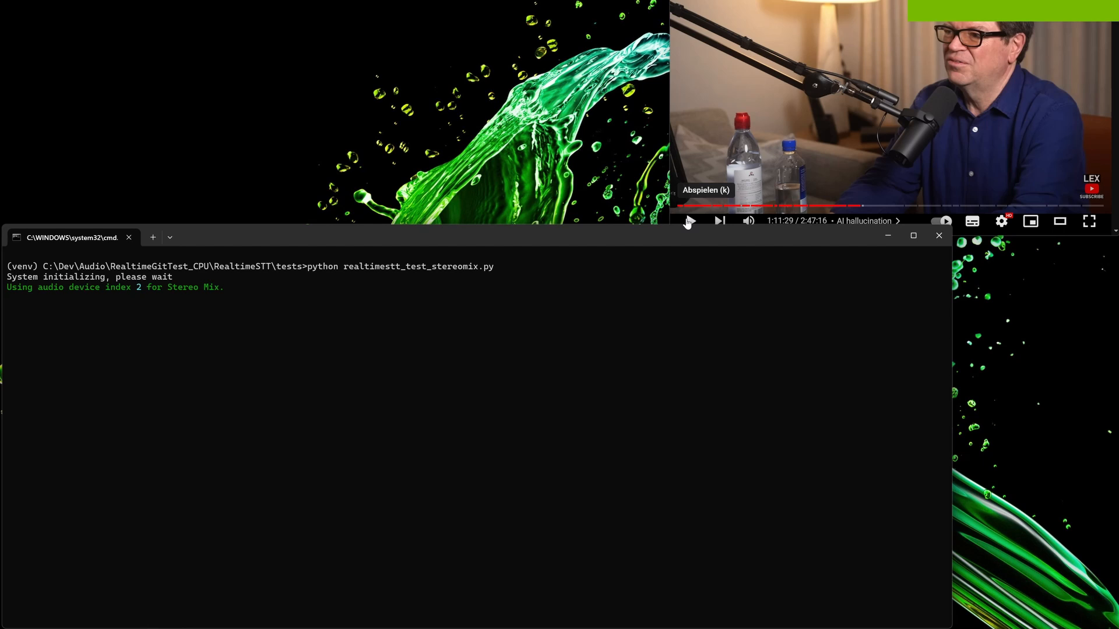
Step: Resume the paused YouTube interview so its audio feeds the Stereo Mix transcription
click(687, 220)
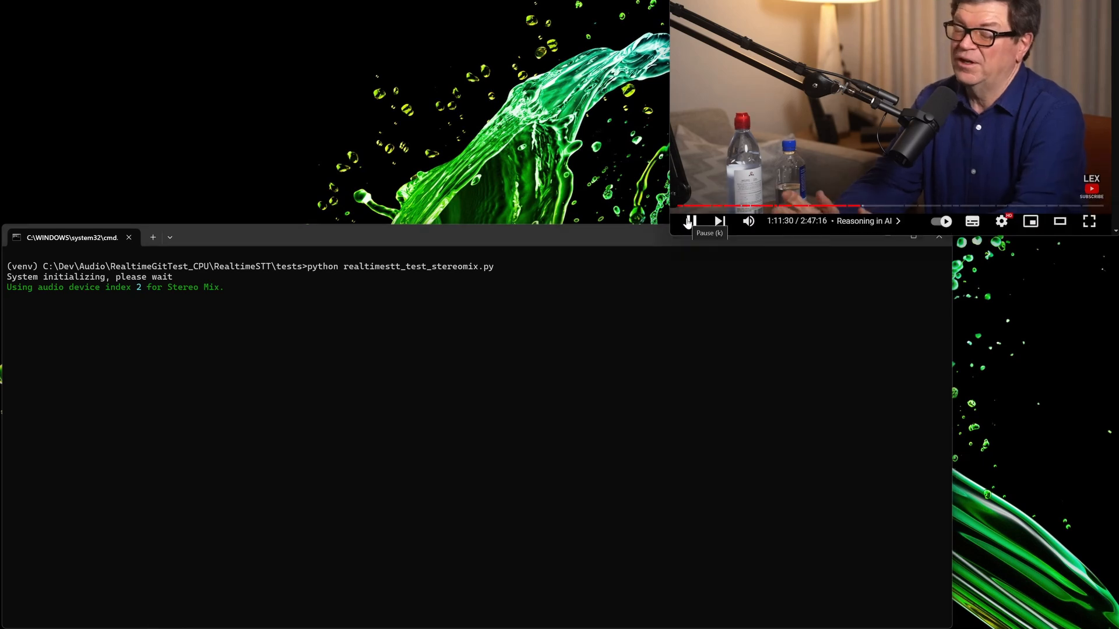